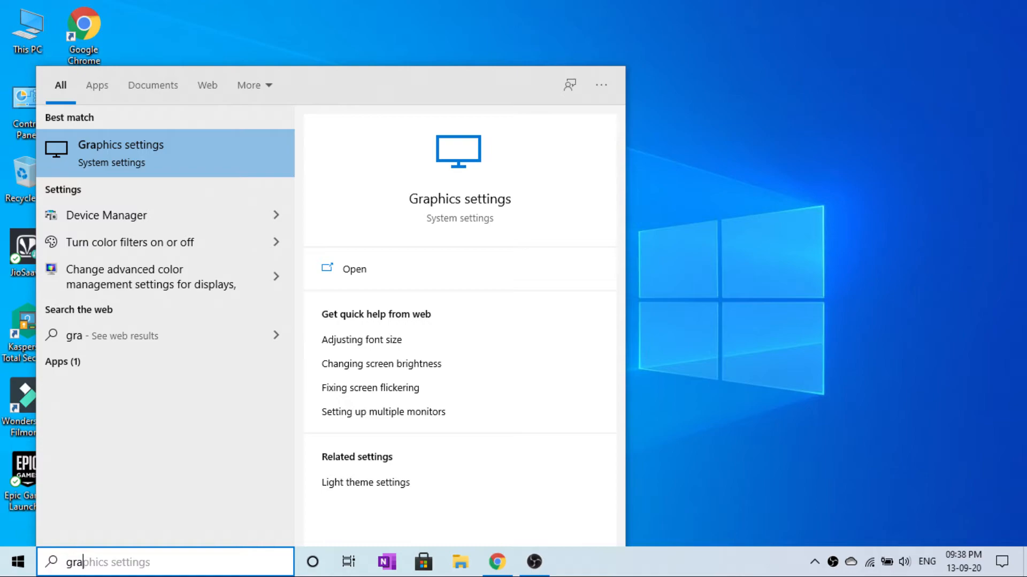
Open Graphics settings from the Start search best match.
left_click(354, 269)
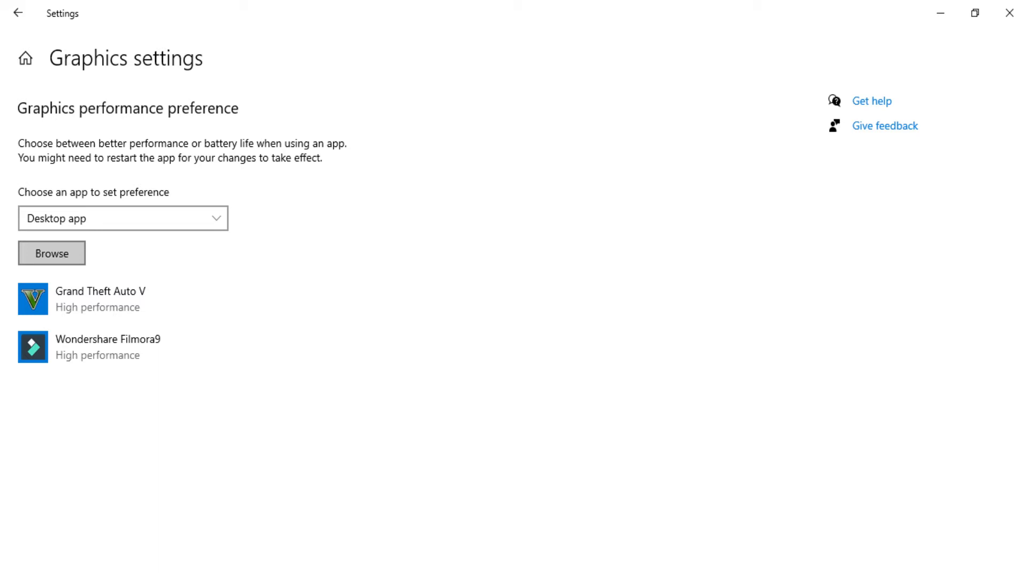
Browse to Program Files\obs-studio\bin\64bit and add obs64.exe as a desktop app.
left_click(51, 253)
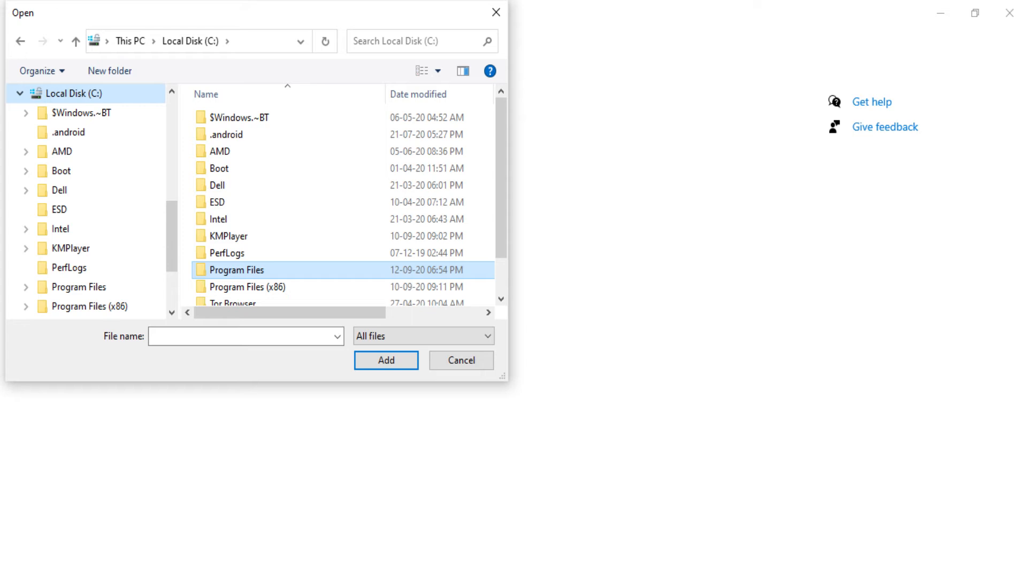
double_click(234, 269)
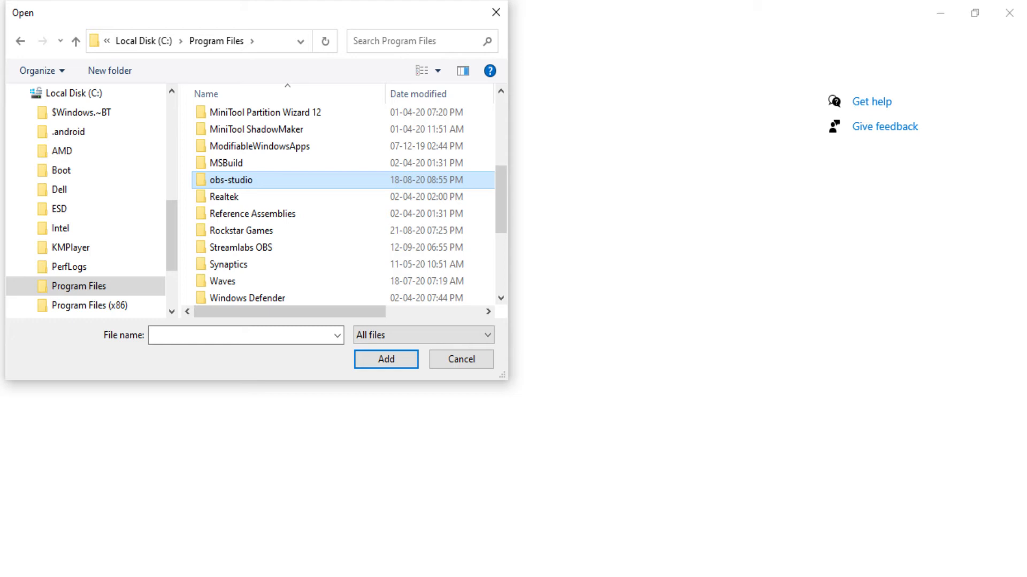
double_click(230, 179)
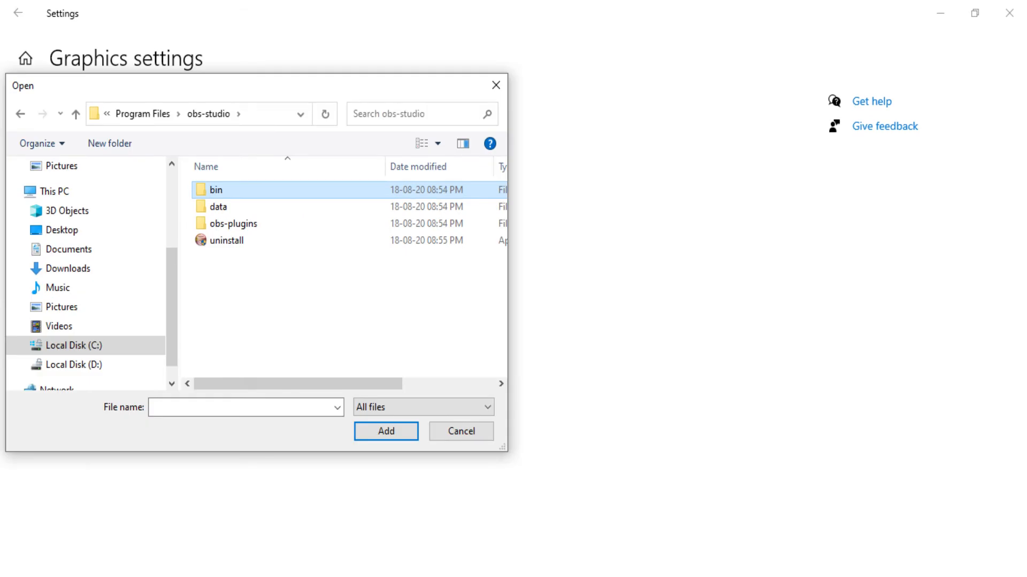
double_click(215, 190)
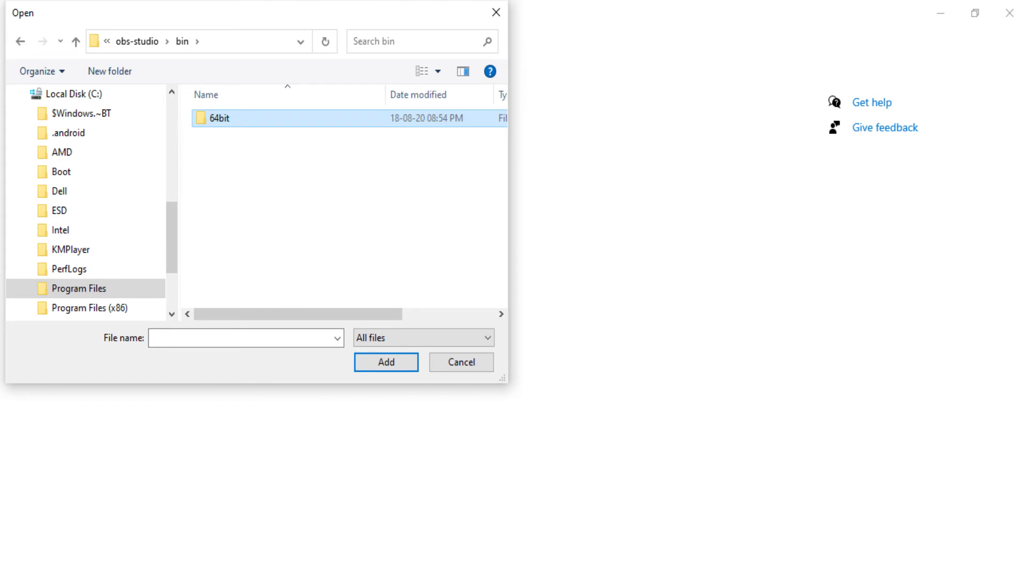
double_click(219, 119)
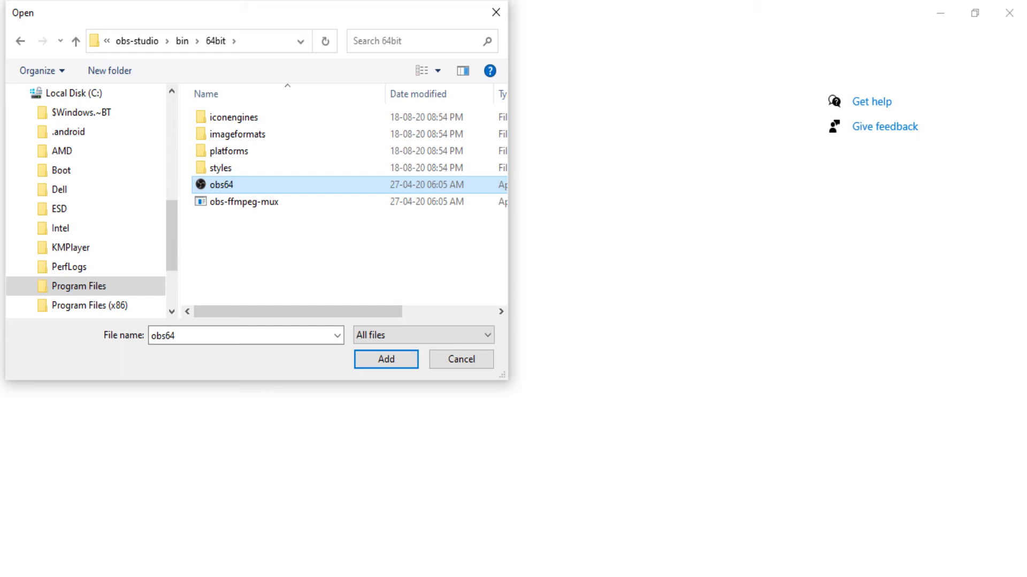
left_click(385, 358)
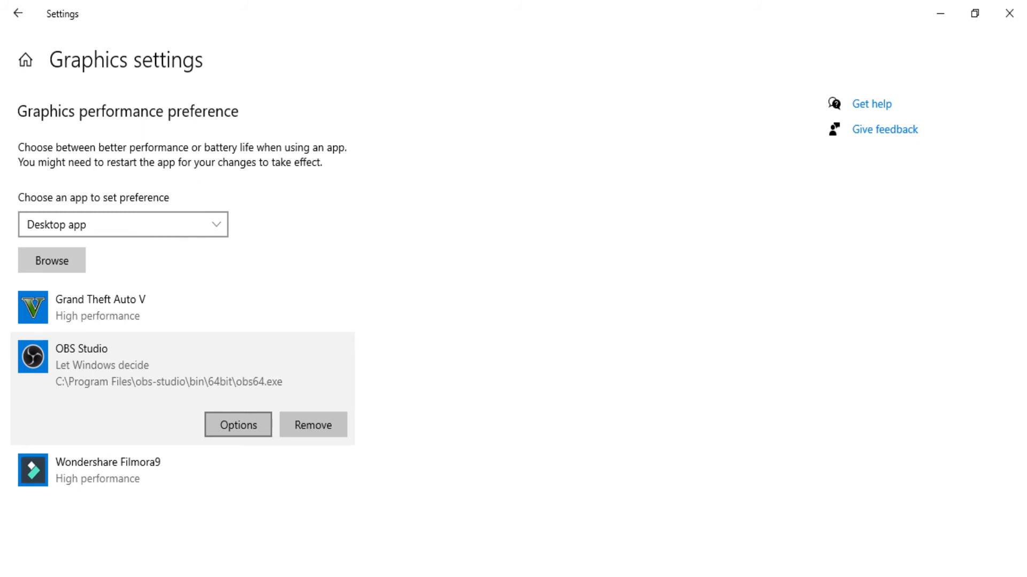
Open the graphics preference Options for OBS Studio.
left_click(237, 424)
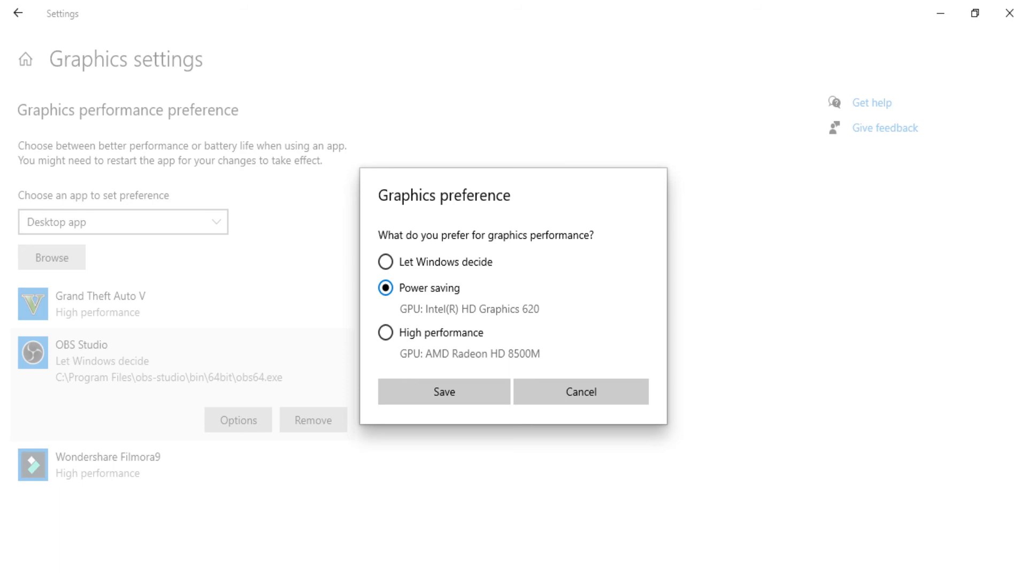